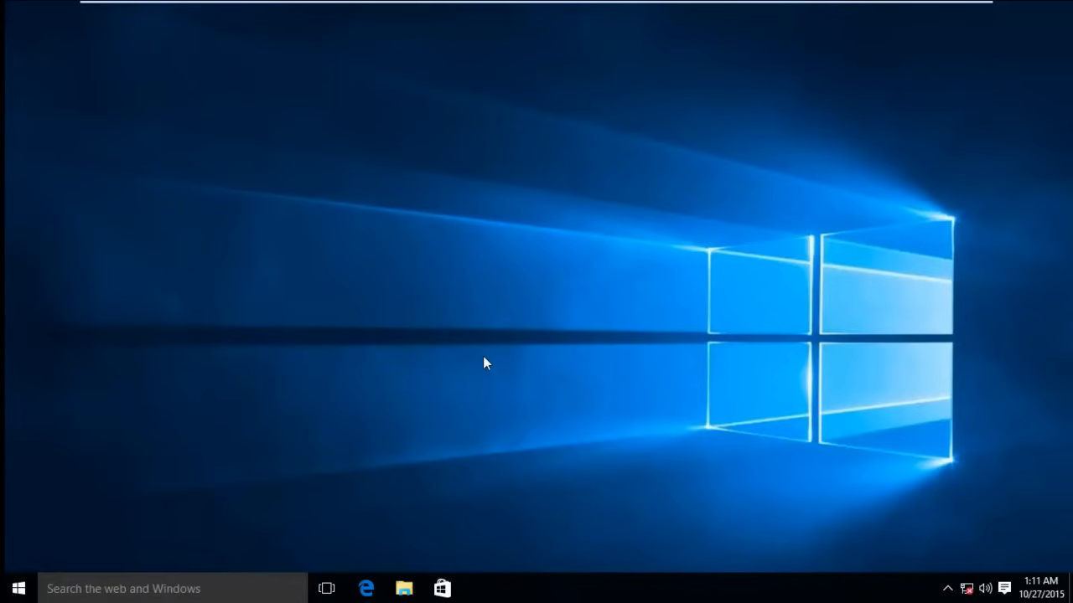
{"action": "mouse_move", "coordinate": [482, 211]}
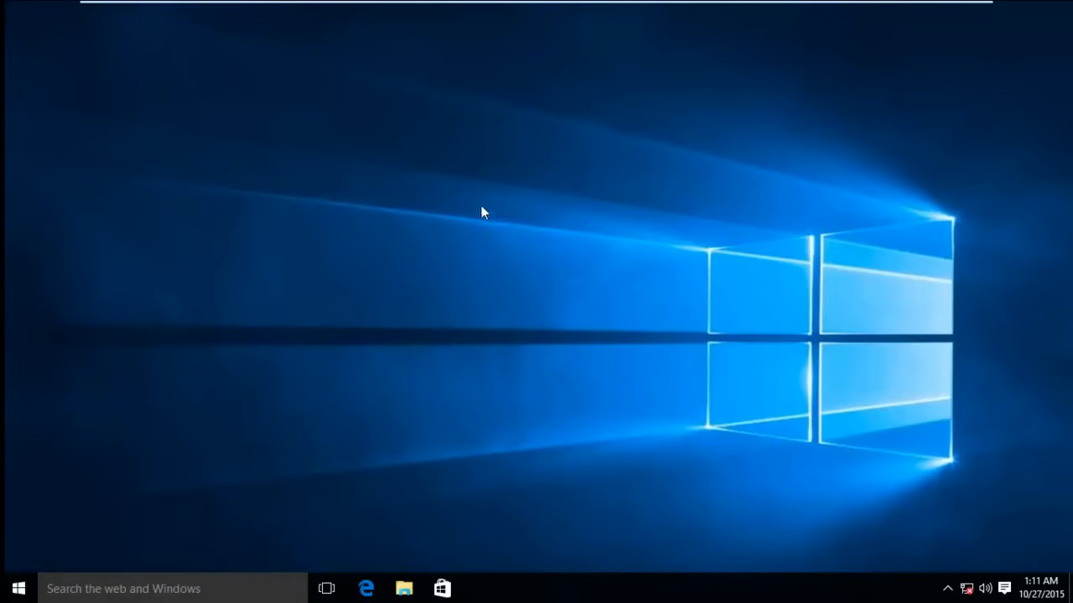
{"action": "mouse_move", "coordinate": [84, 128]}
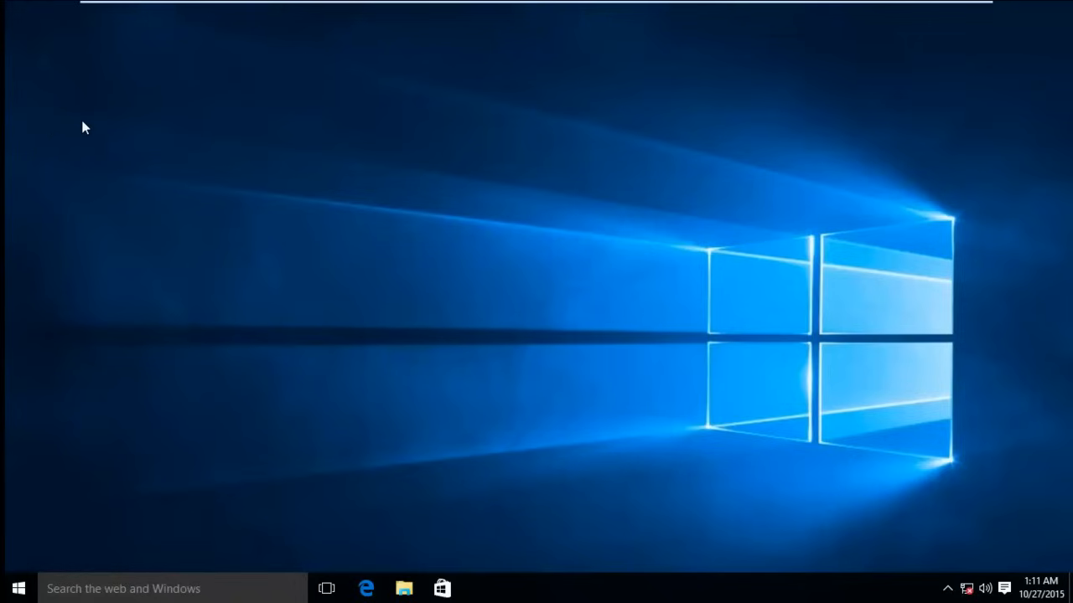
{"action": "mouse_move", "coordinate": [71, 214]}
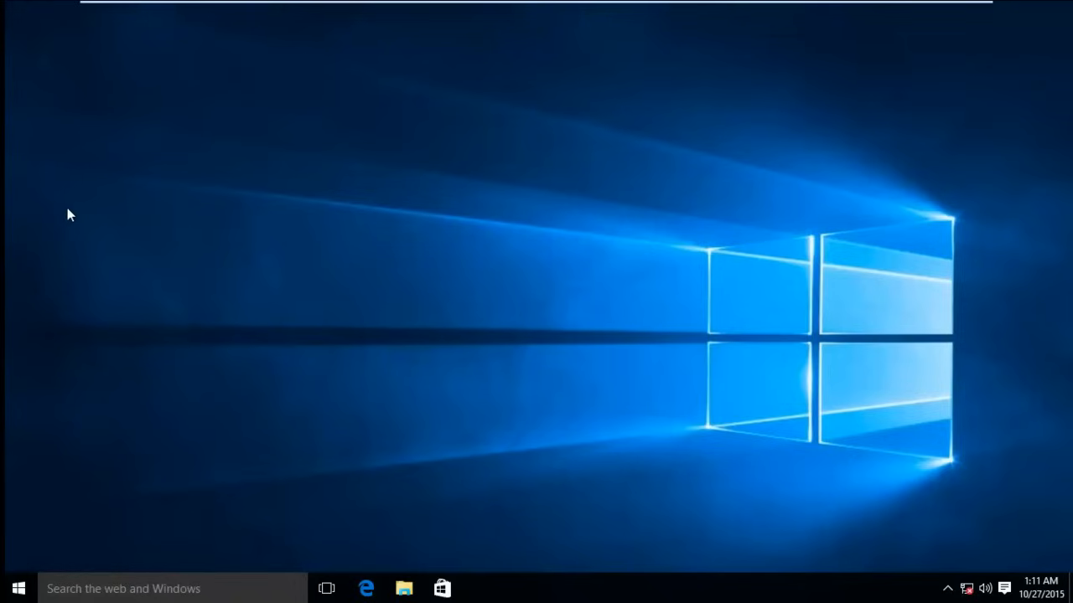
{"action": "mouse_move", "coordinate": [92, 74]}
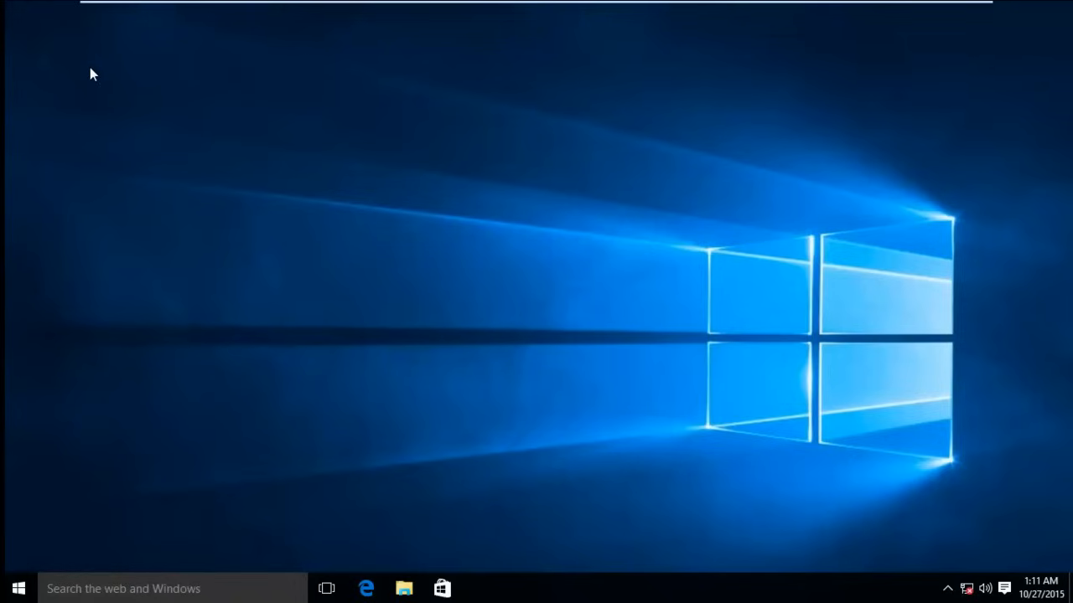
{"action": "mouse_move", "coordinate": [177, 79]}
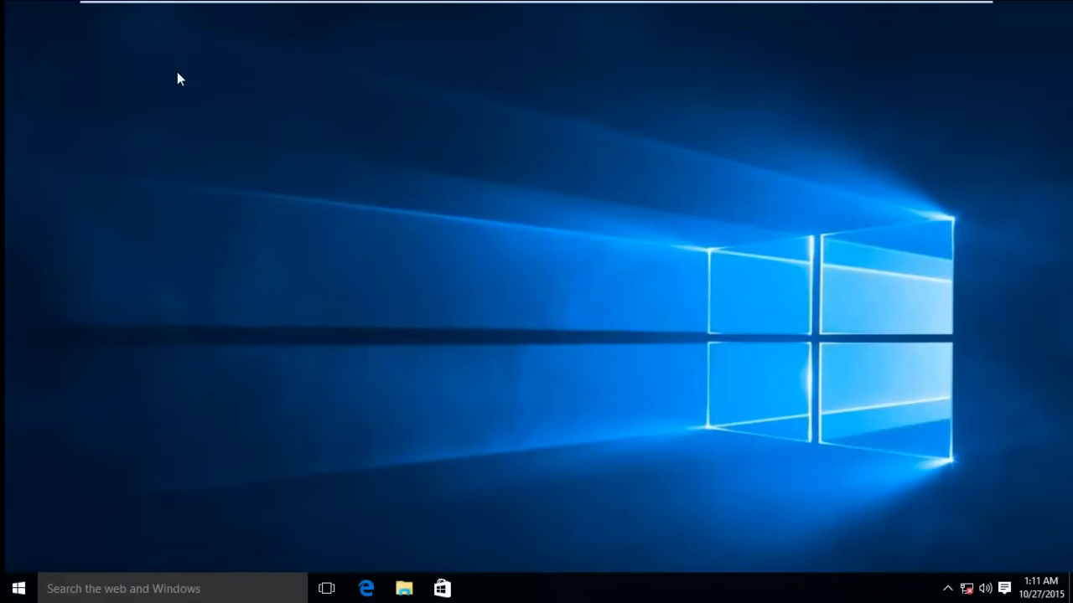
{"action": "mouse_move", "coordinate": [302, 132]}
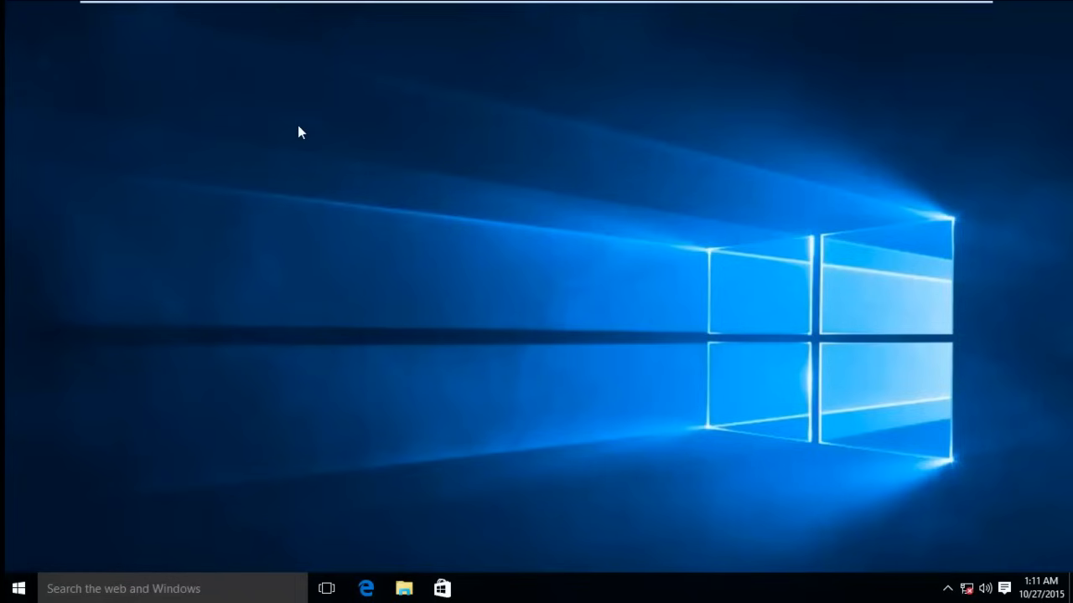
{"action": "mouse_move", "coordinate": [445, 186]}
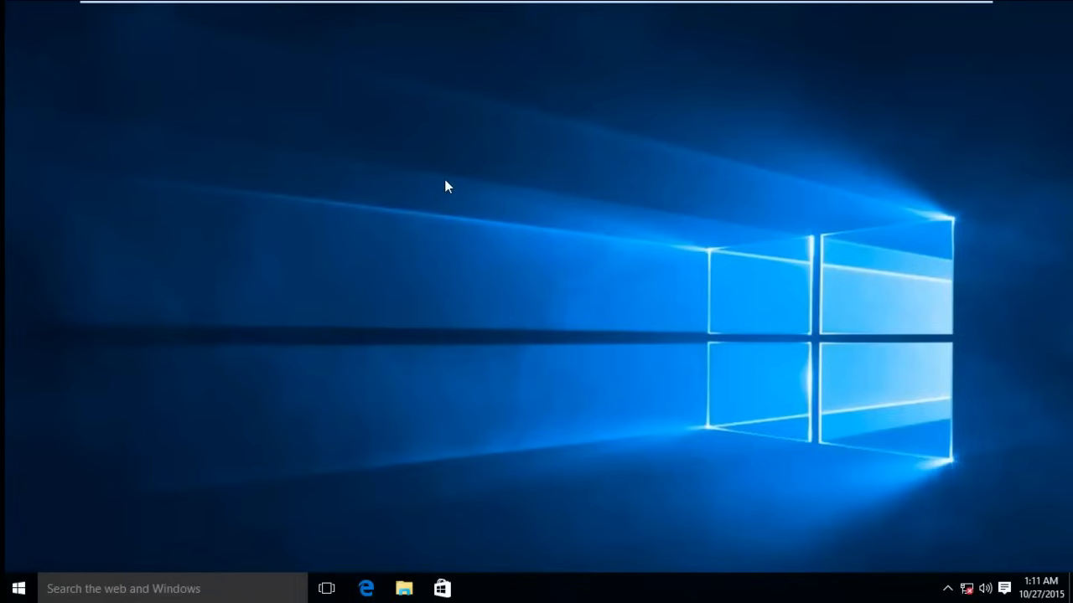
Step: Reach Personalize from the desktop's right-click menu
{"action": "right_click", "coordinate": [445, 186]}
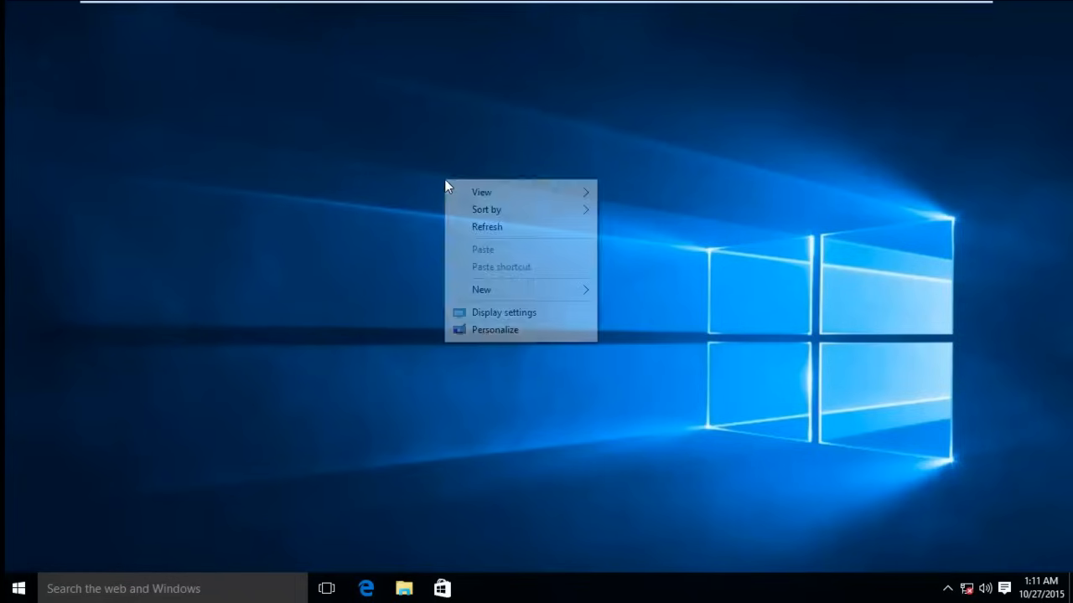
{"action": "mouse_move", "coordinate": [495, 328]}
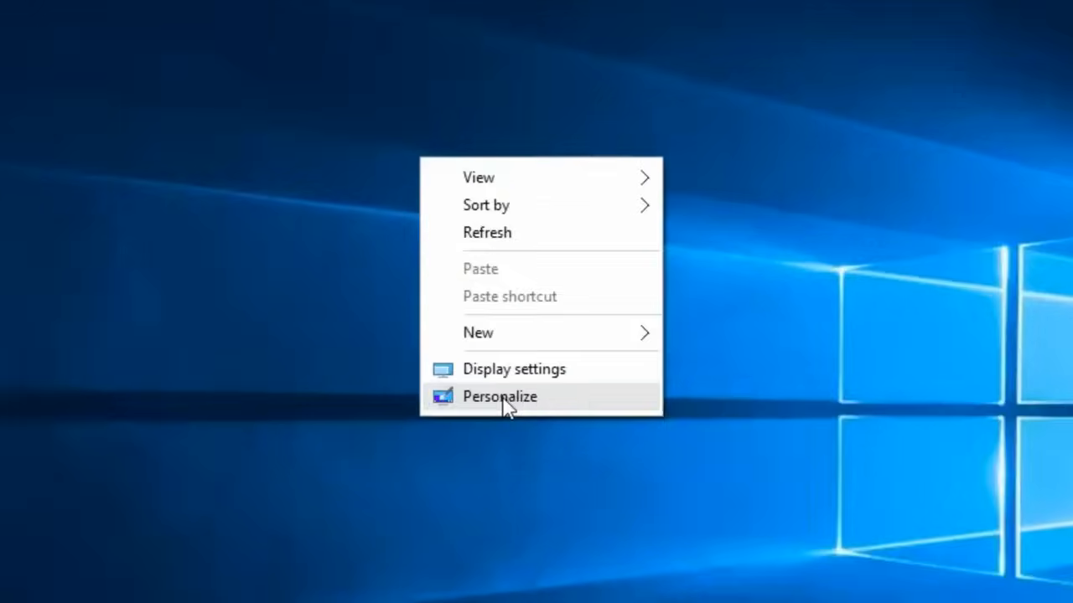
{"action": "mouse_move", "coordinate": [509, 407]}
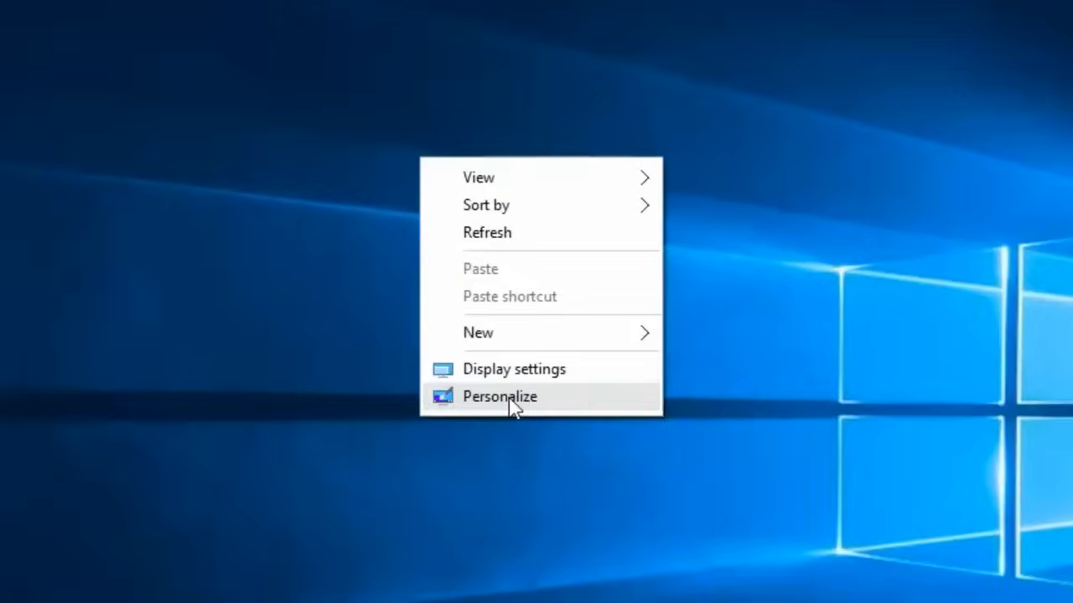
{"action": "left_click", "coordinate": [499, 395]}
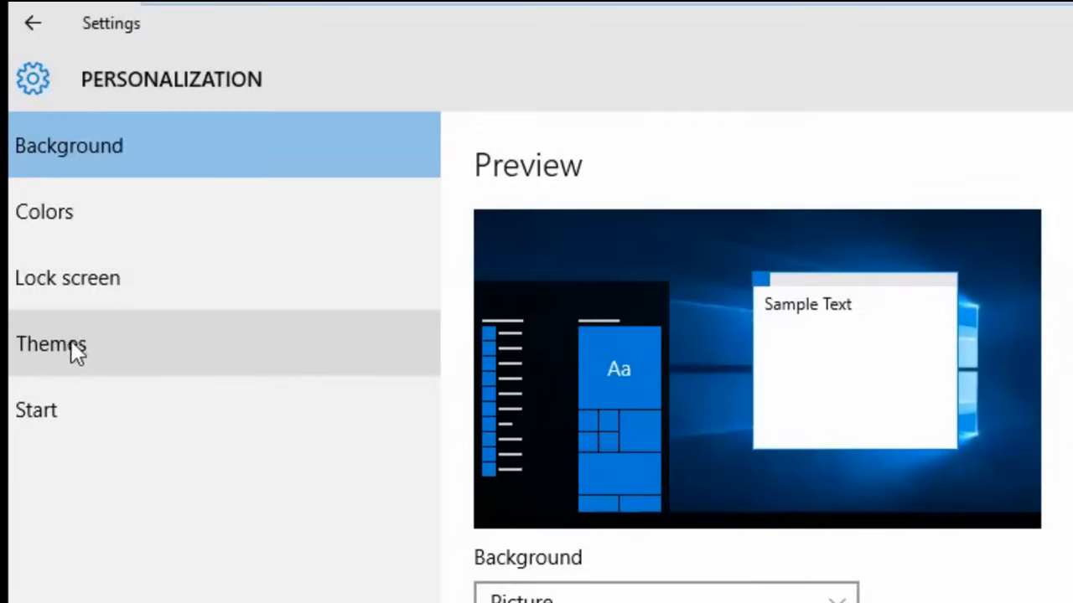
Step: Switch Personalization to the Themes page listing desktop icon settings
{"action": "left_click", "coordinate": [51, 343]}
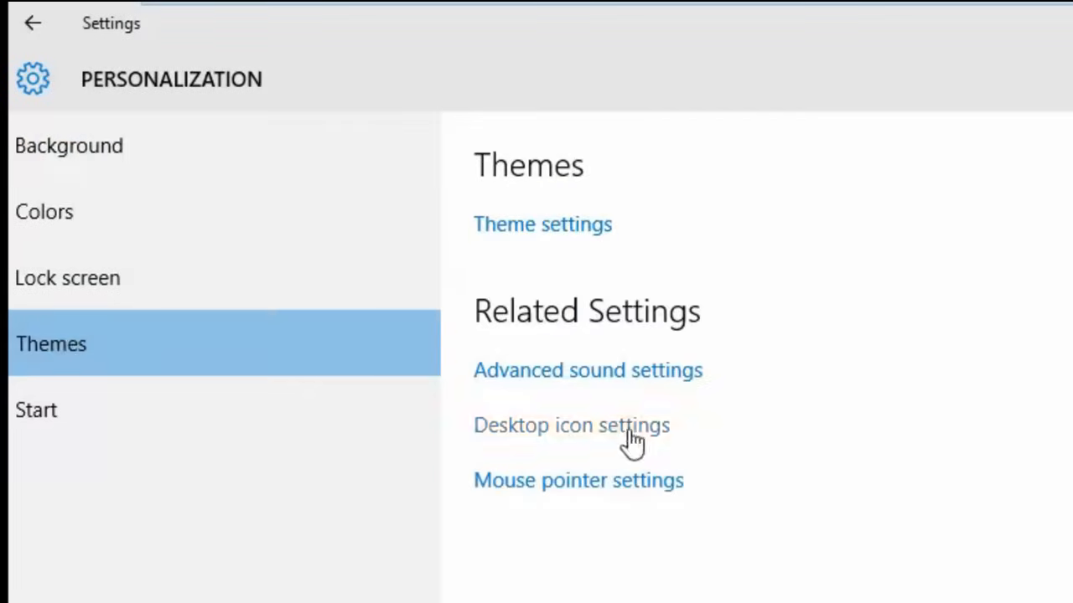
{"action": "mouse_move", "coordinate": [612, 439]}
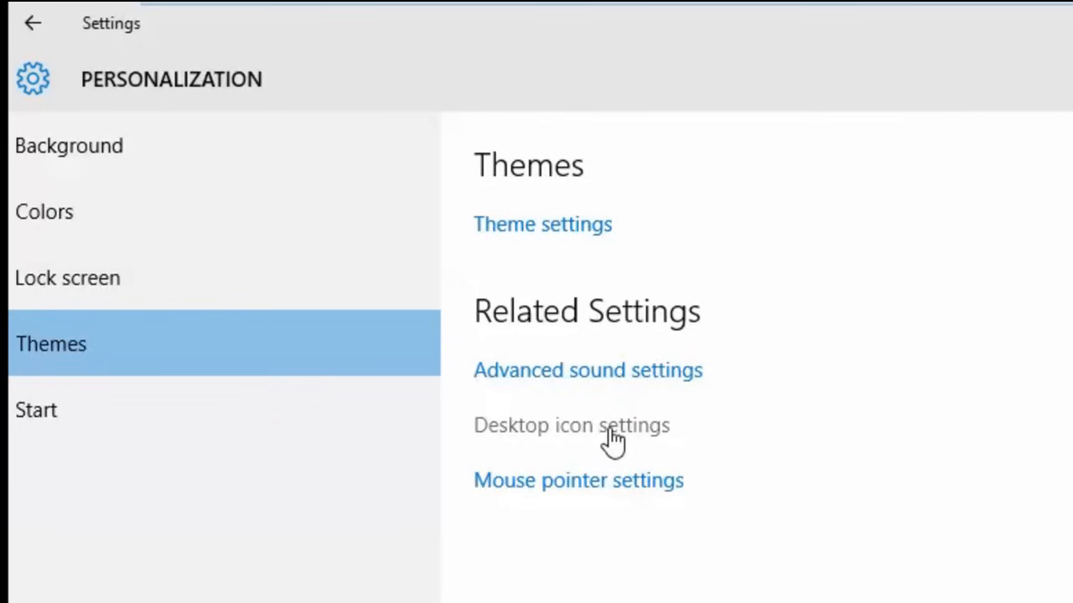
{"action": "mouse_move", "coordinate": [612, 439]}
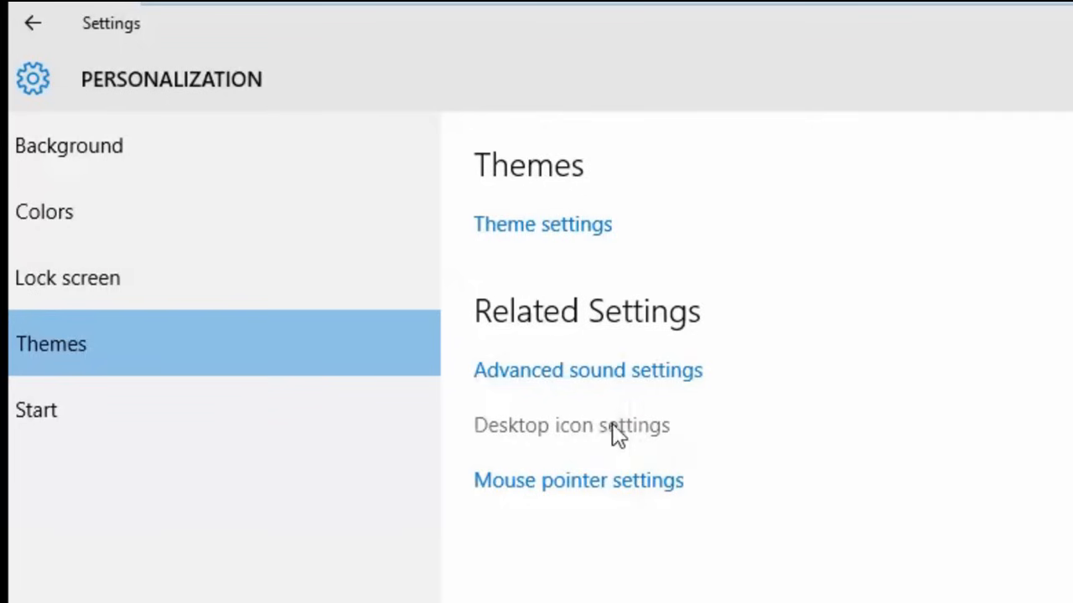
Step: Tick User's Files, Control Panel and Recycle Bin in Desktop Icon Settings and confirm with OK
{"action": "left_click", "coordinate": [571, 426]}
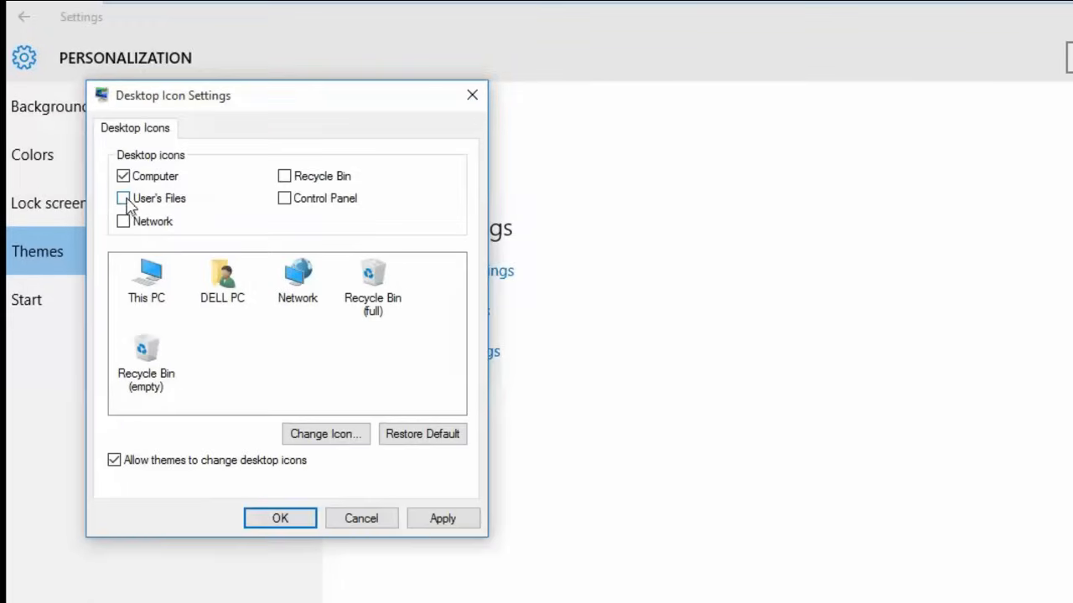
{"action": "left_click", "coordinate": [123, 198]}
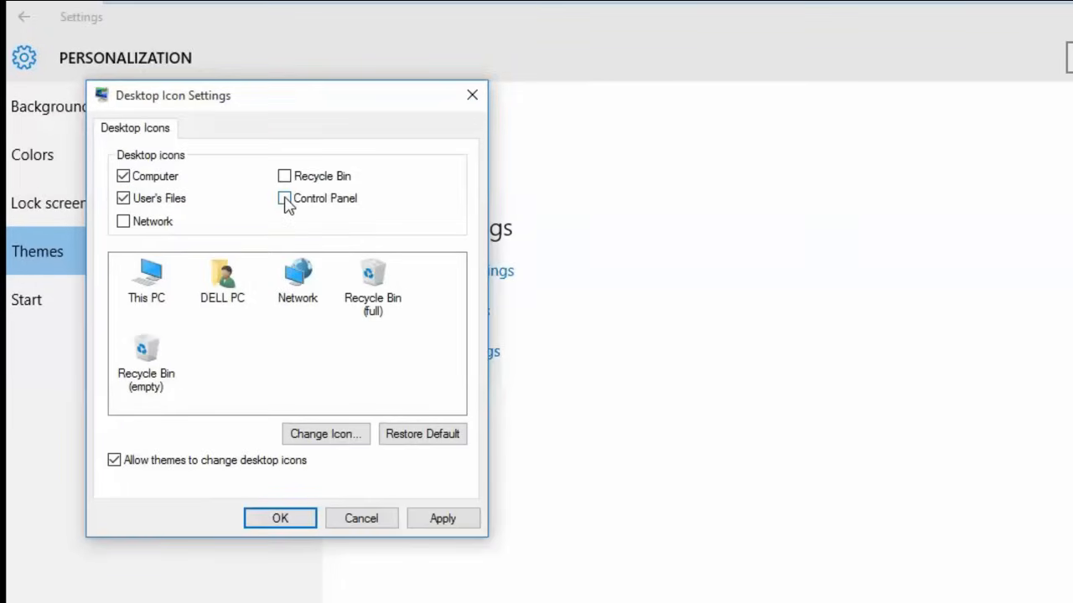
{"action": "left_click", "coordinate": [285, 198]}
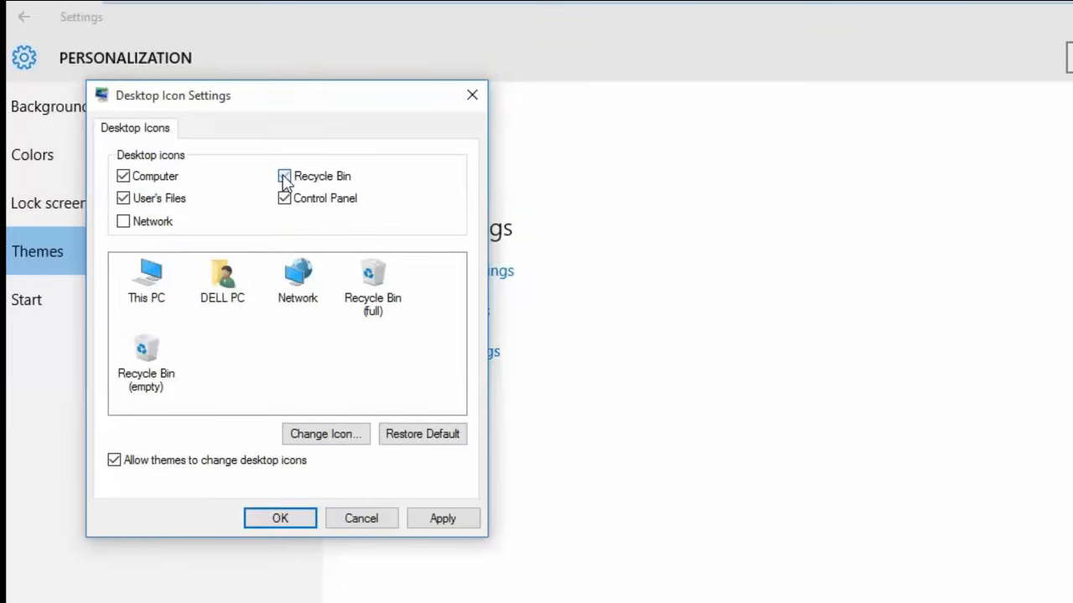
{"action": "left_click", "coordinate": [124, 221]}
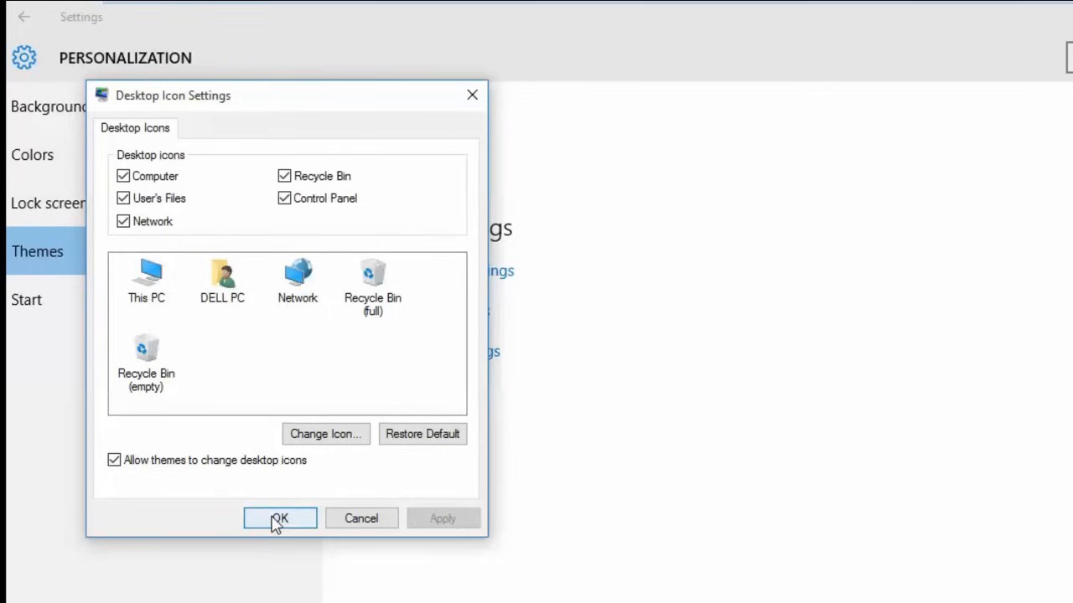
{"action": "left_click", "coordinate": [279, 517]}
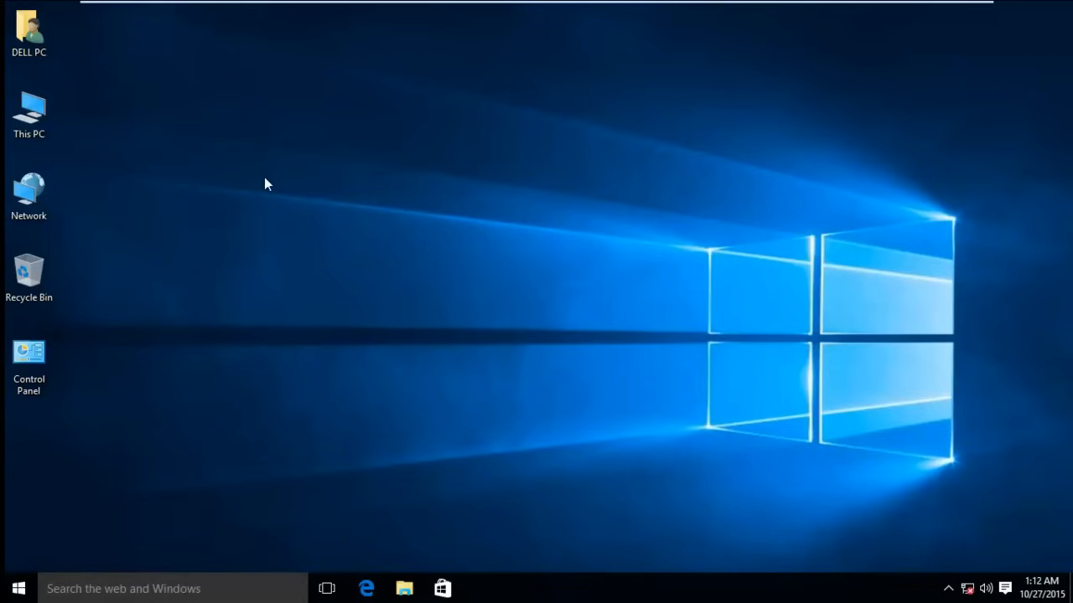
Step: Select the This PC icon on the desktop to check the new icons
{"action": "left_click", "coordinate": [28, 114]}
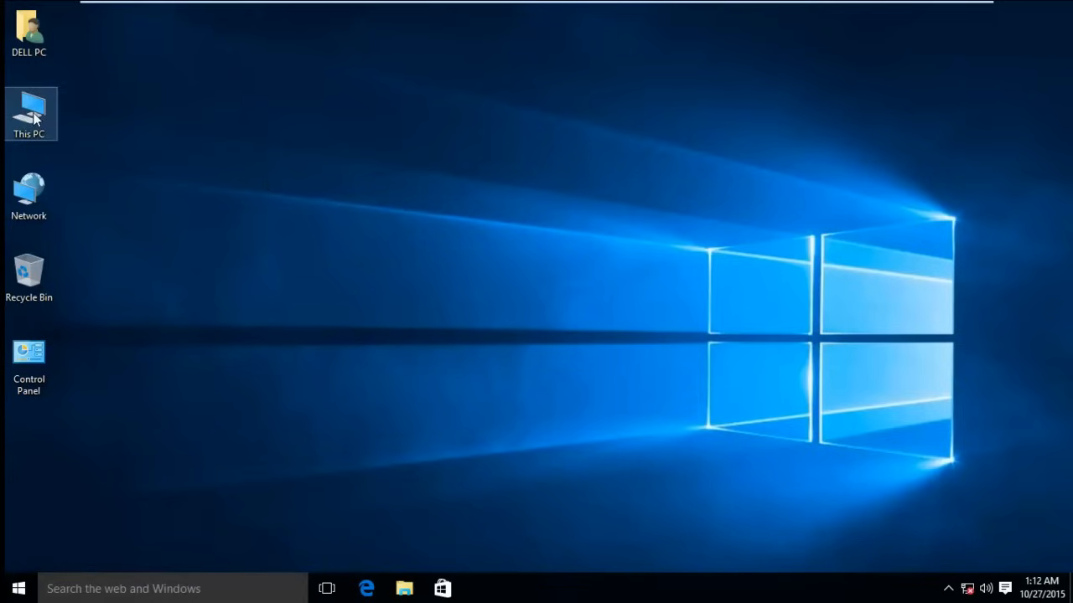
{"action": "mouse_move", "coordinate": [607, 142]}
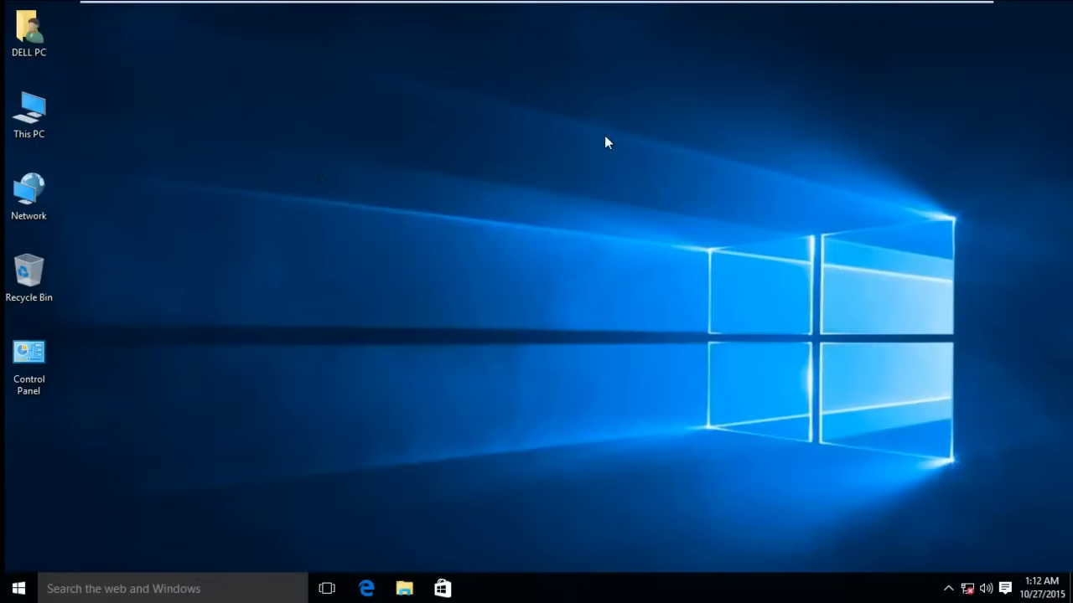
{"action": "mouse_move", "coordinate": [77, 394]}
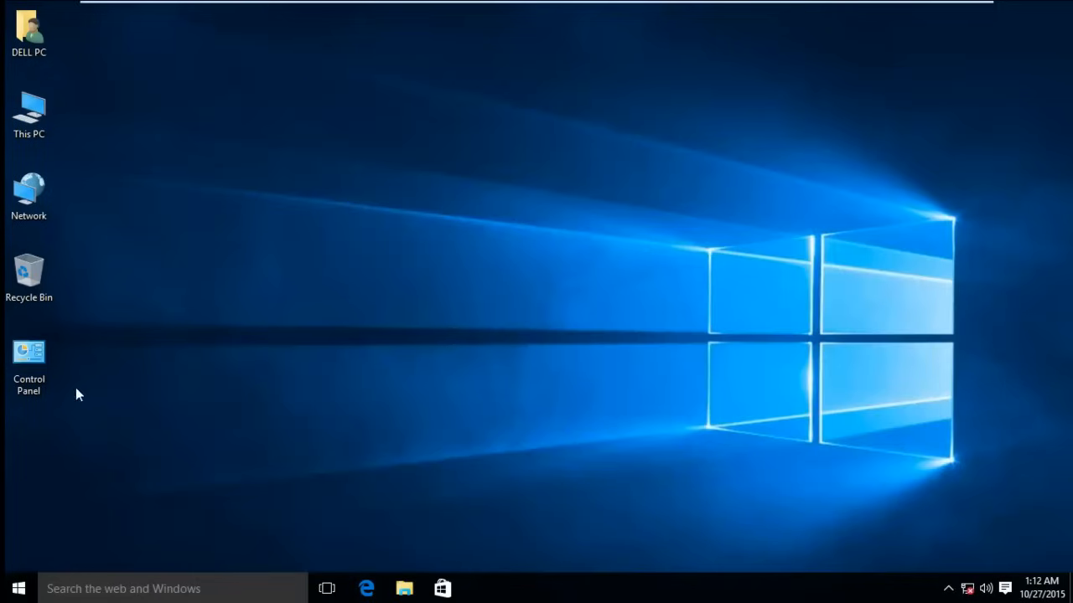
{"action": "mouse_move", "coordinate": [365, 217]}
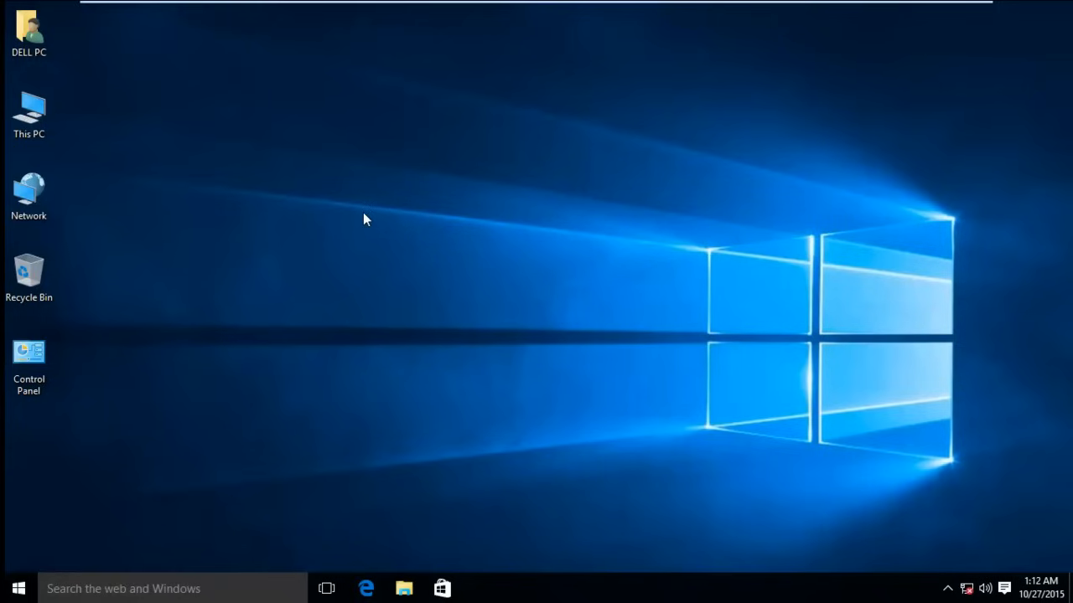